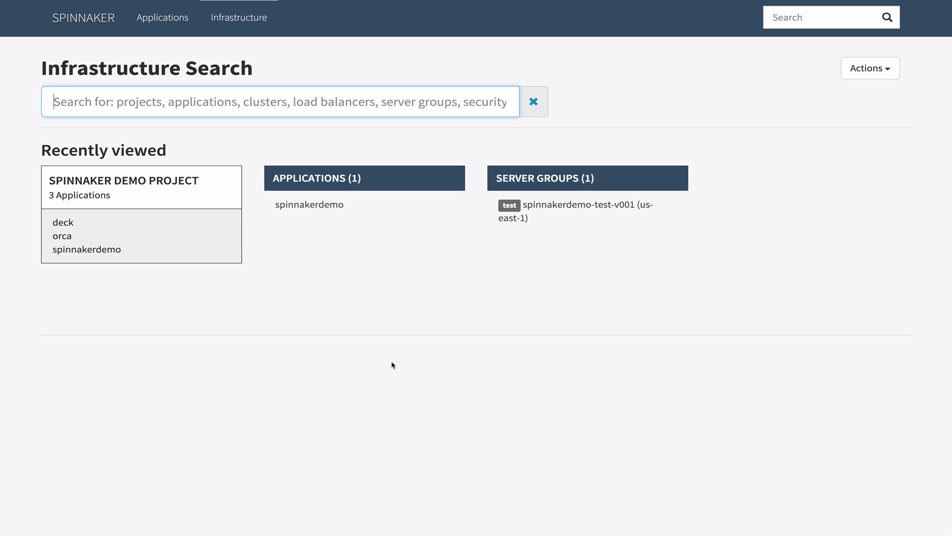
mouse_move(252, 254)
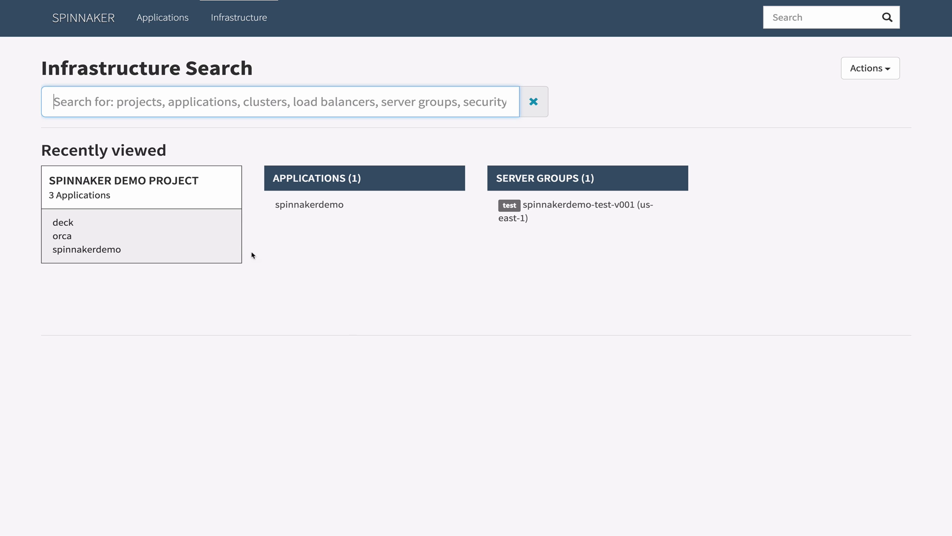
- Open the Spinnaker Demo Project from the Recently viewed list on Infrastructure Search
click(123, 181)
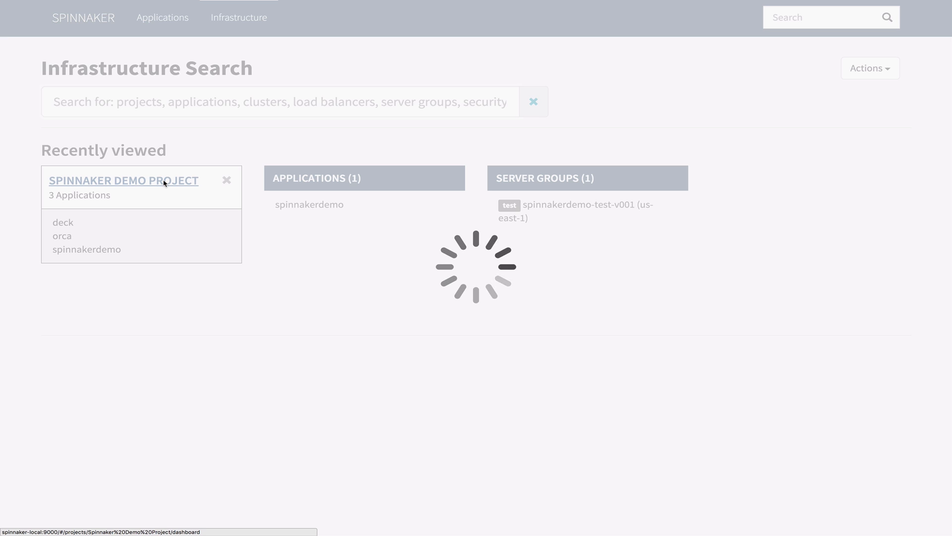
click(123, 180)
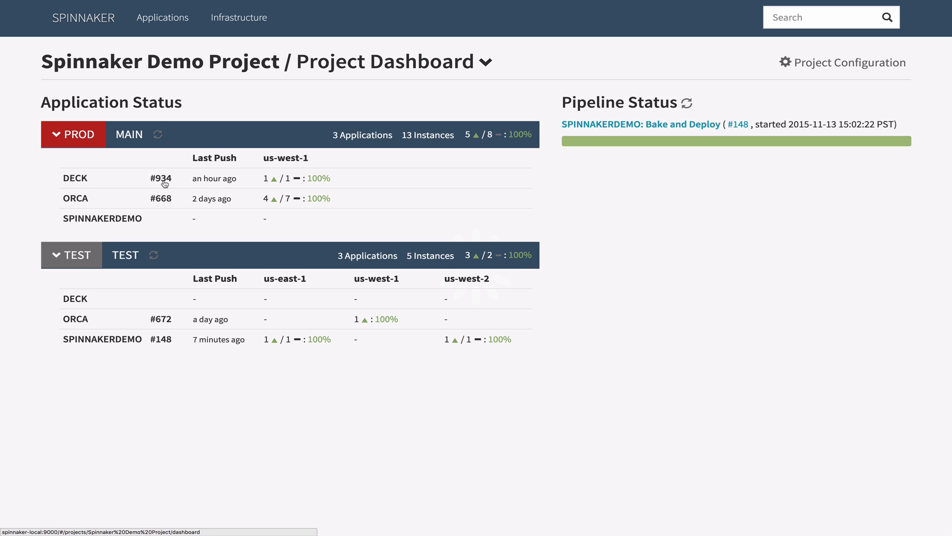
mouse_move(258, 278)
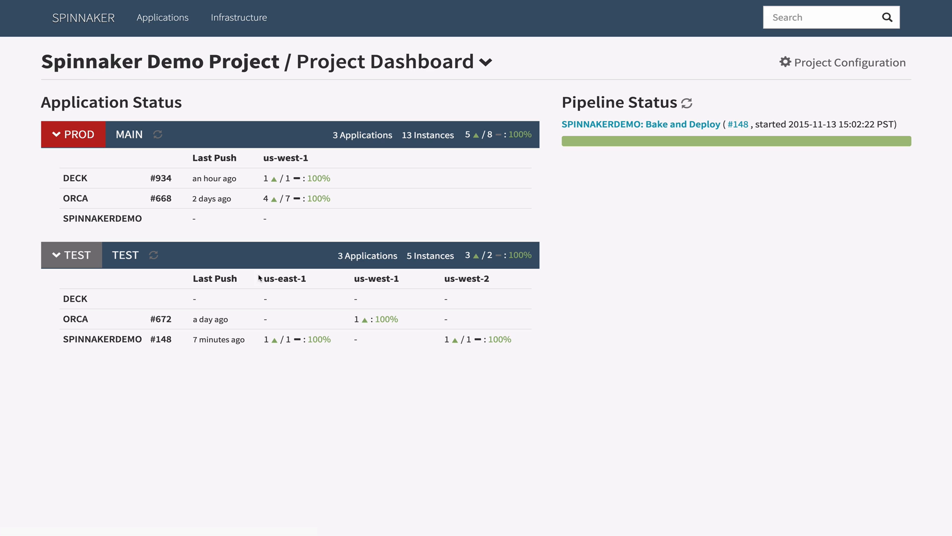
mouse_move(261, 279)
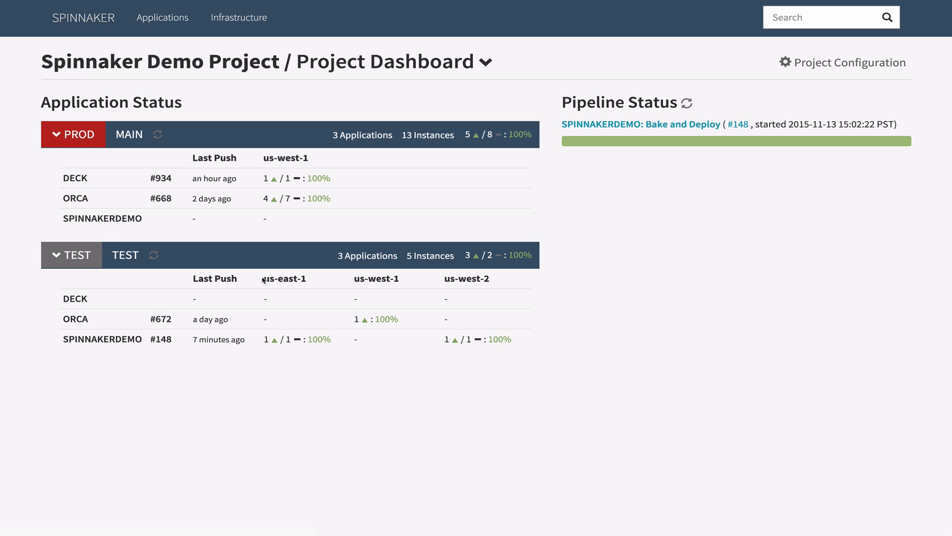
mouse_move(235, 320)
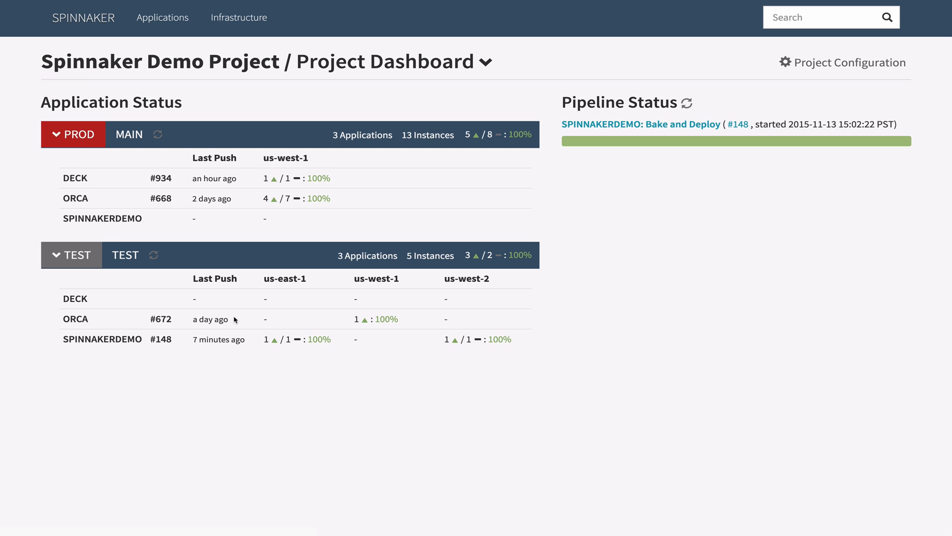
mouse_move(219, 341)
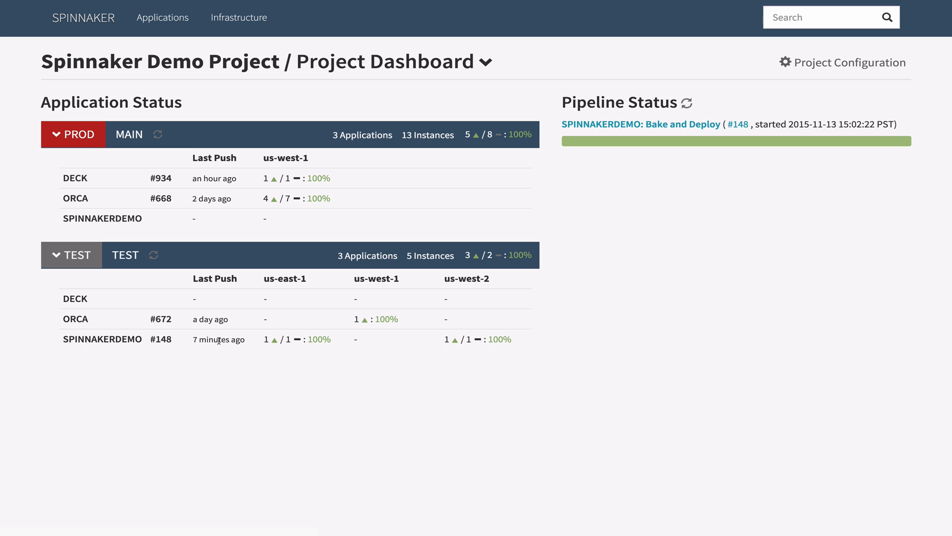
mouse_move(595, 141)
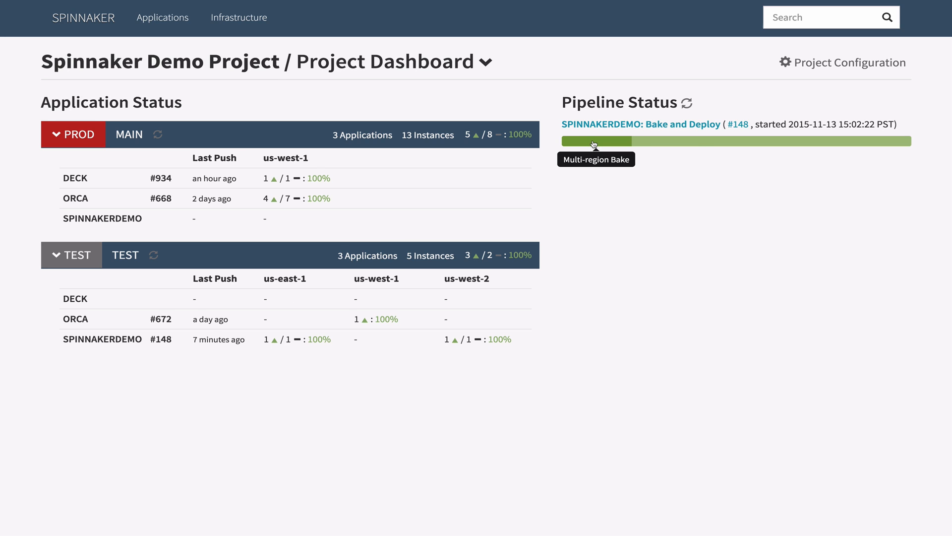
mouse_move(729, 138)
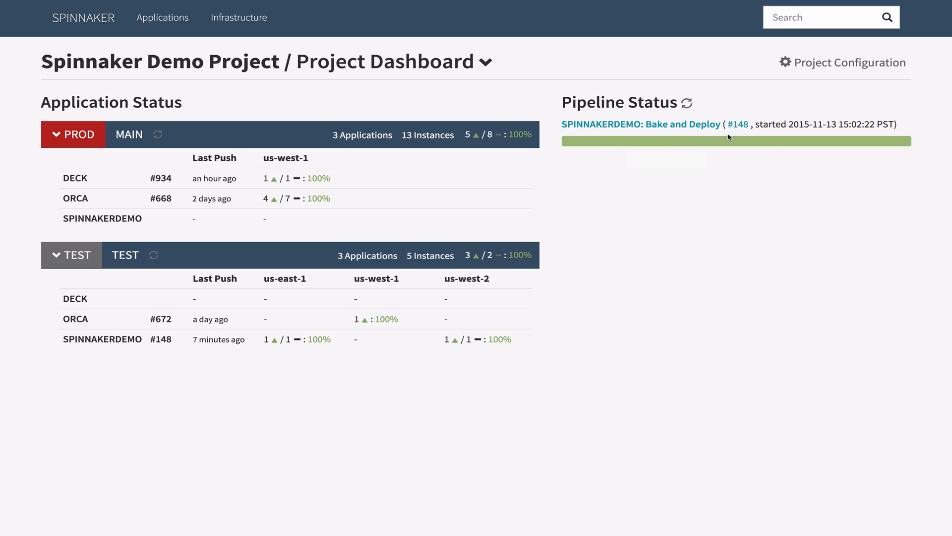
mouse_move(865, 141)
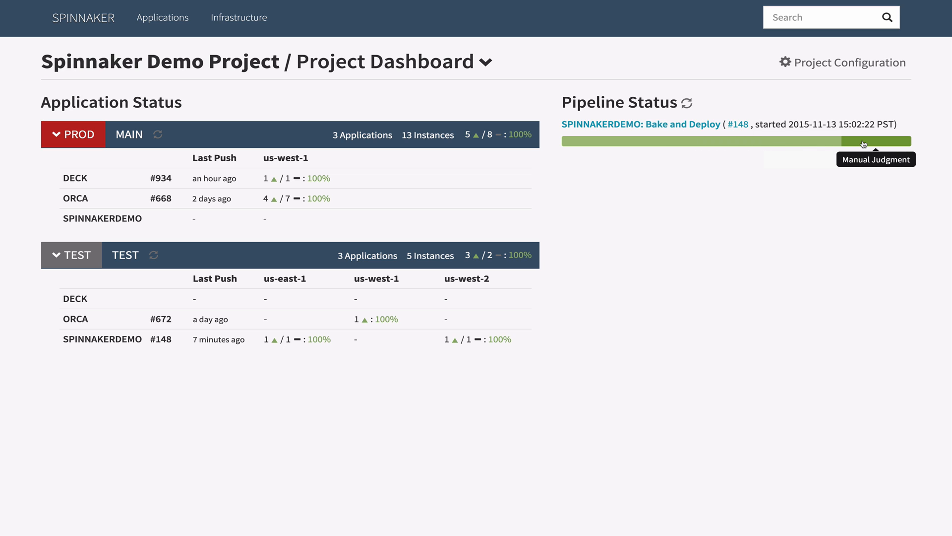
mouse_move(486, 379)
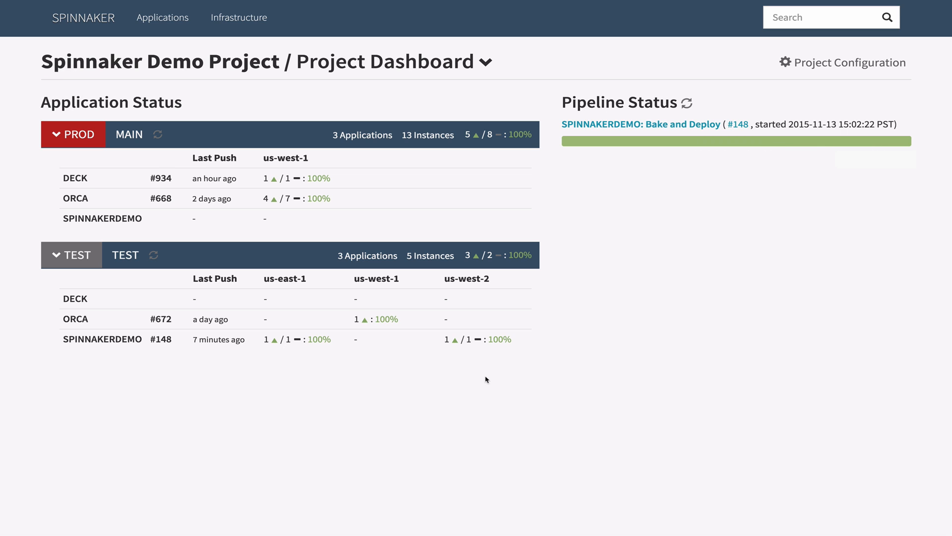
mouse_move(102, 339)
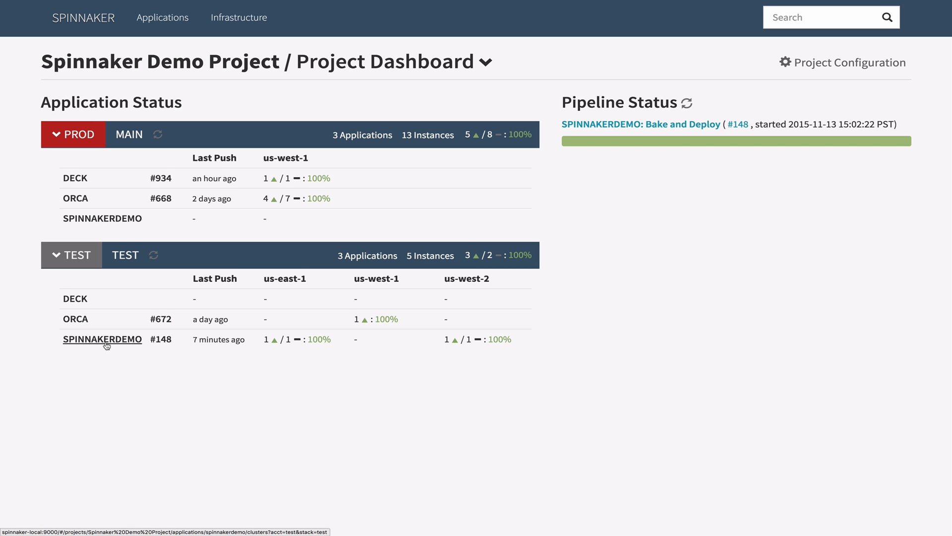
- Open the spinnakerdemo test clusters, then view the v000 instance's details and available actions
click(102, 339)
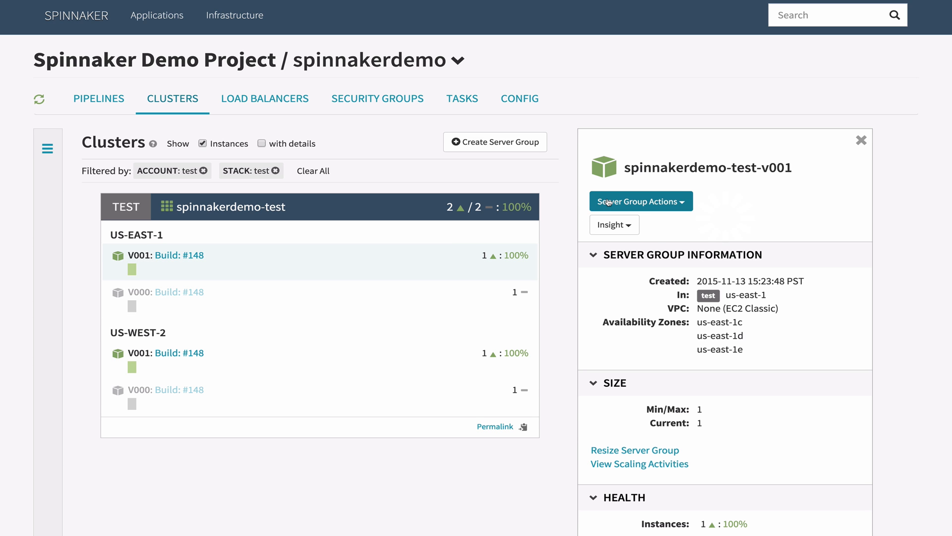
click(641, 200)
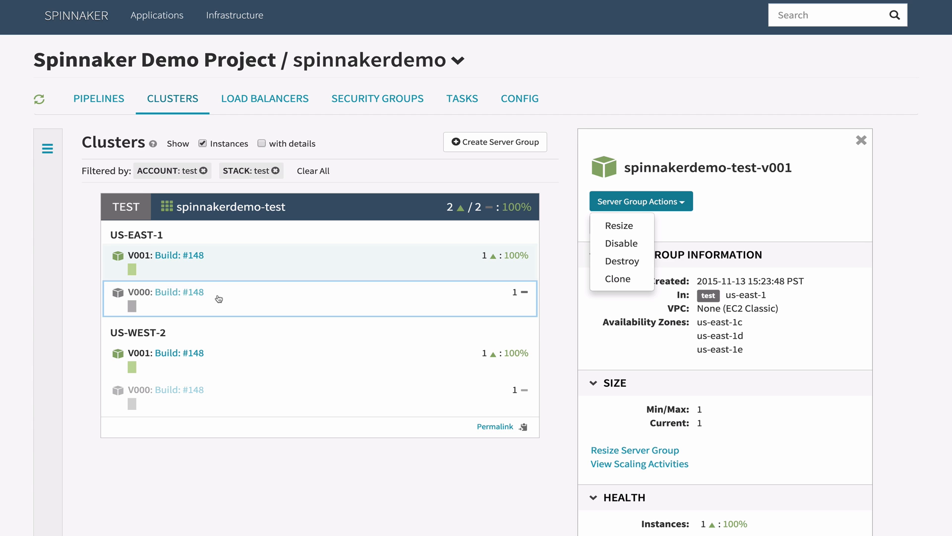
click(131, 306)
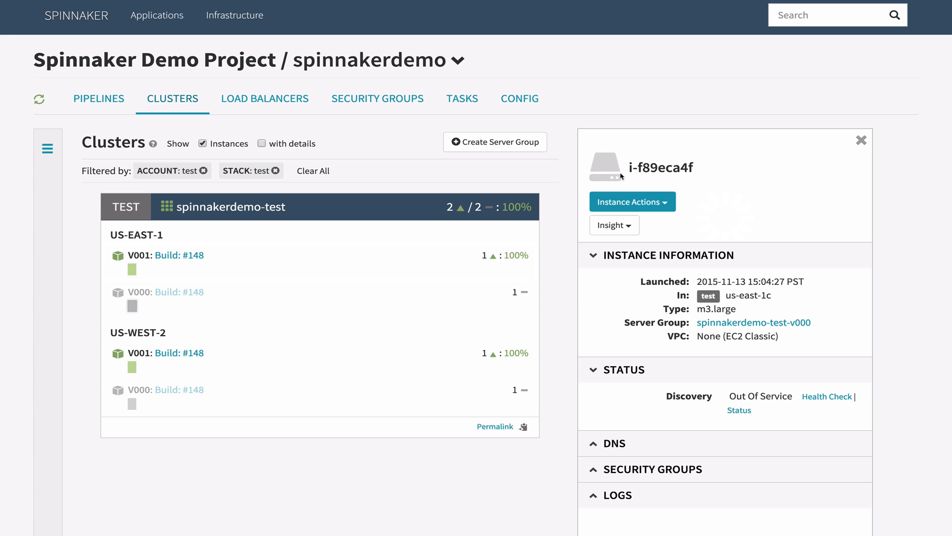
click(633, 201)
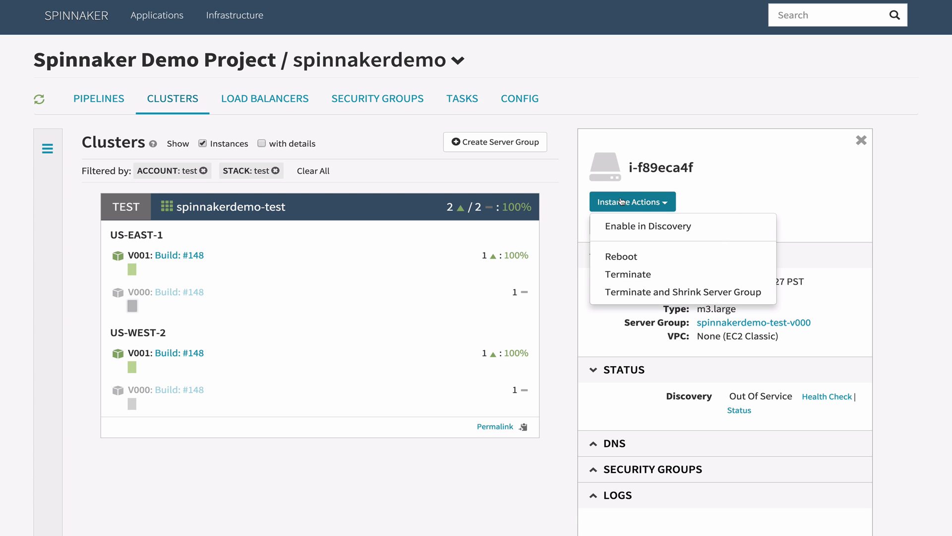
mouse_move(397, 183)
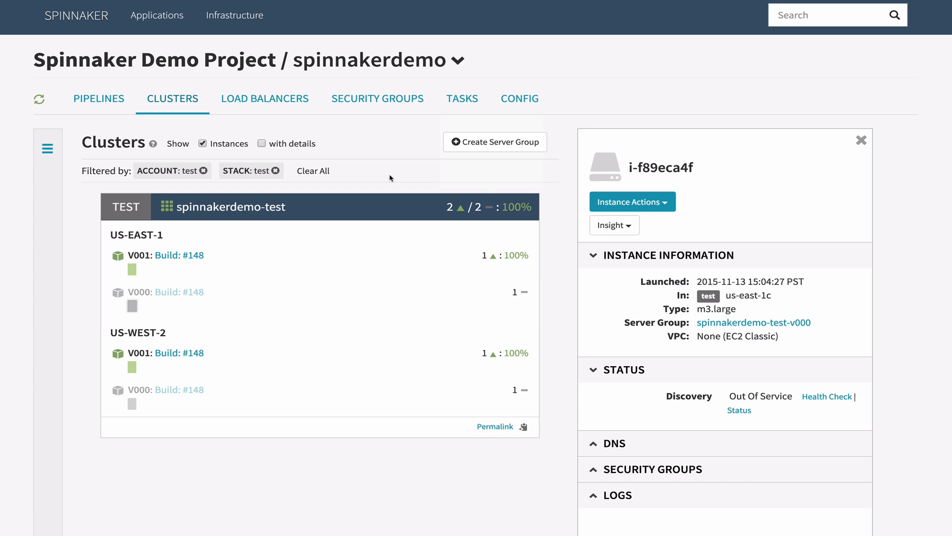
click(99, 98)
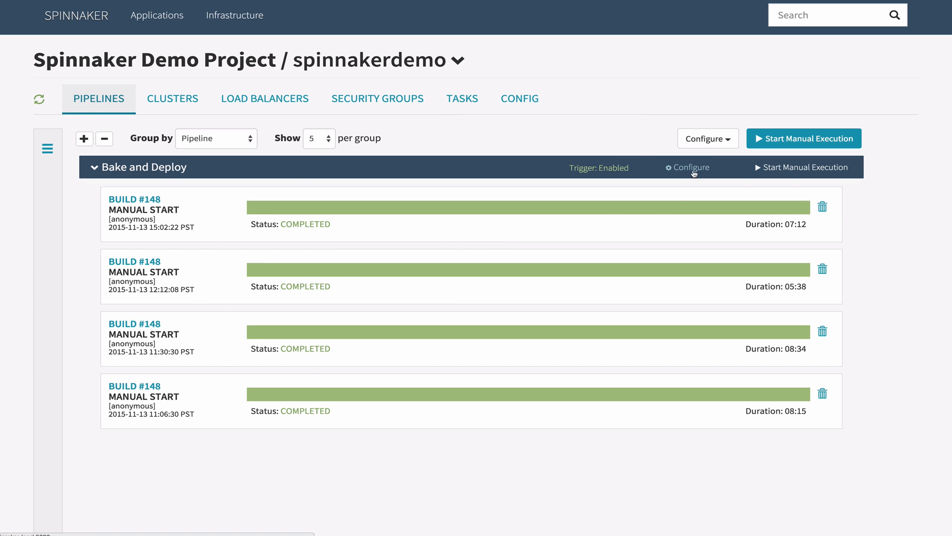
- Open the Bake and Deploy pipeline configuration and review its Manual Judgment stage settings
click(690, 167)
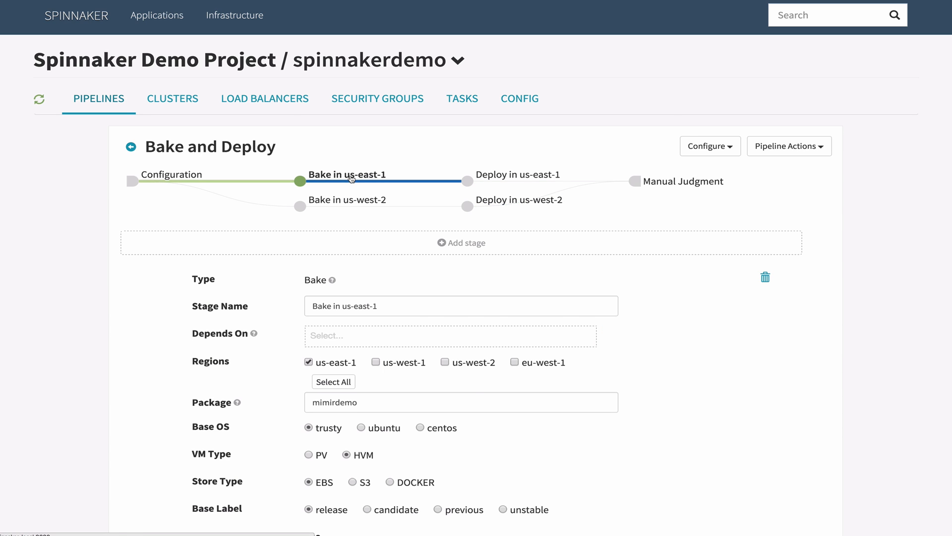
scroll(down, 3)
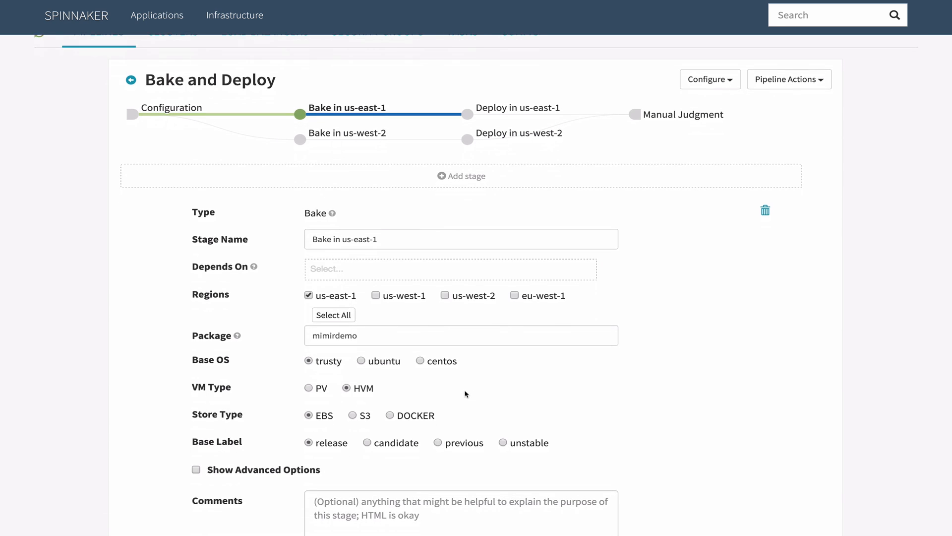
scroll(up, 3)
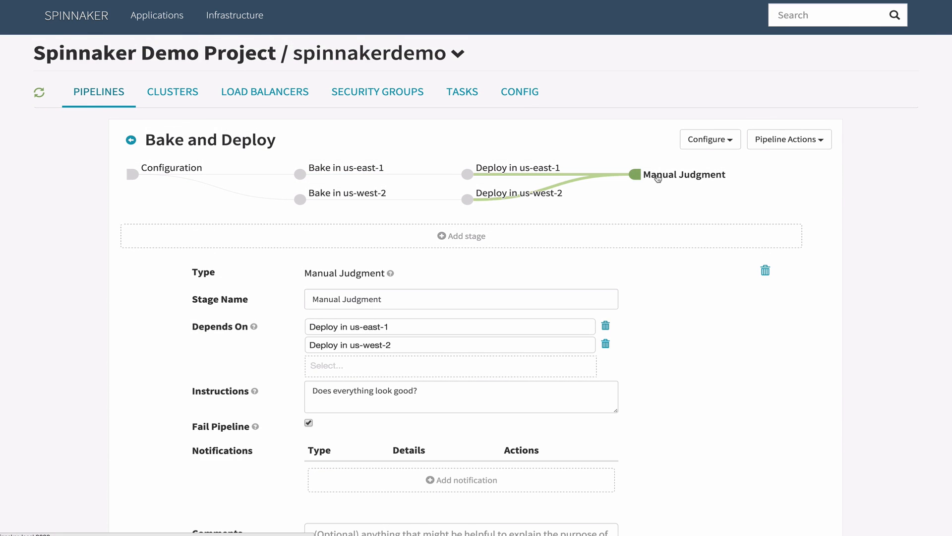
scroll(down, 3)
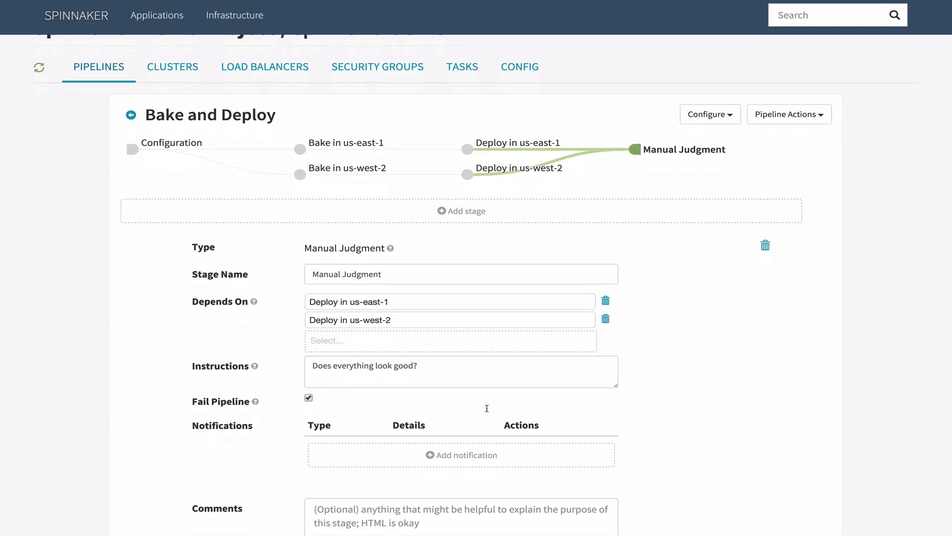
scroll(up, 3)
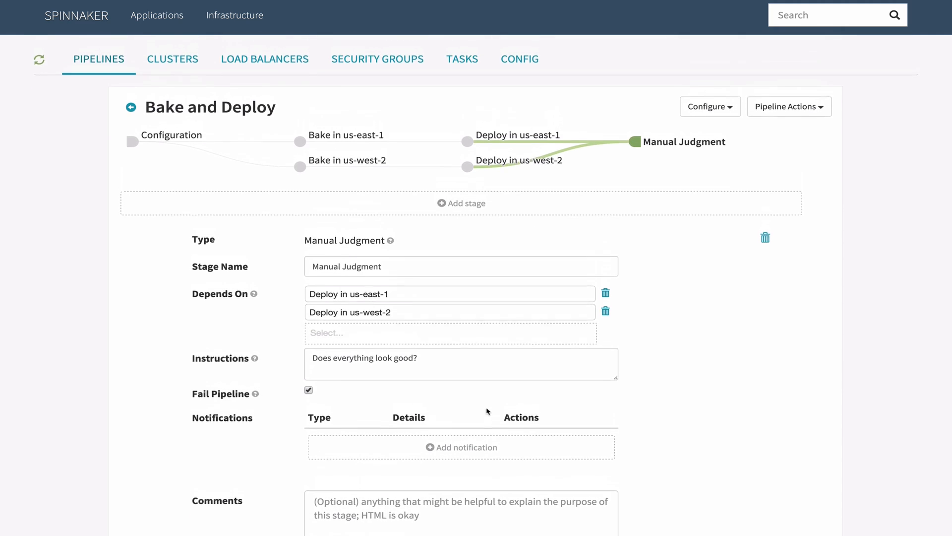
- Add a new stage after Manual Judgment and scroll through the stage type options
click(460, 203)
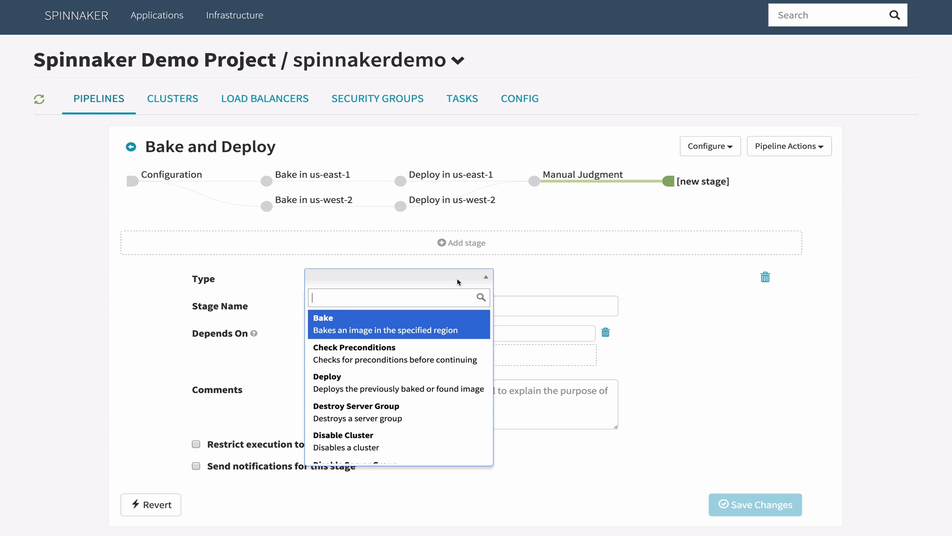
mouse_move(417, 435)
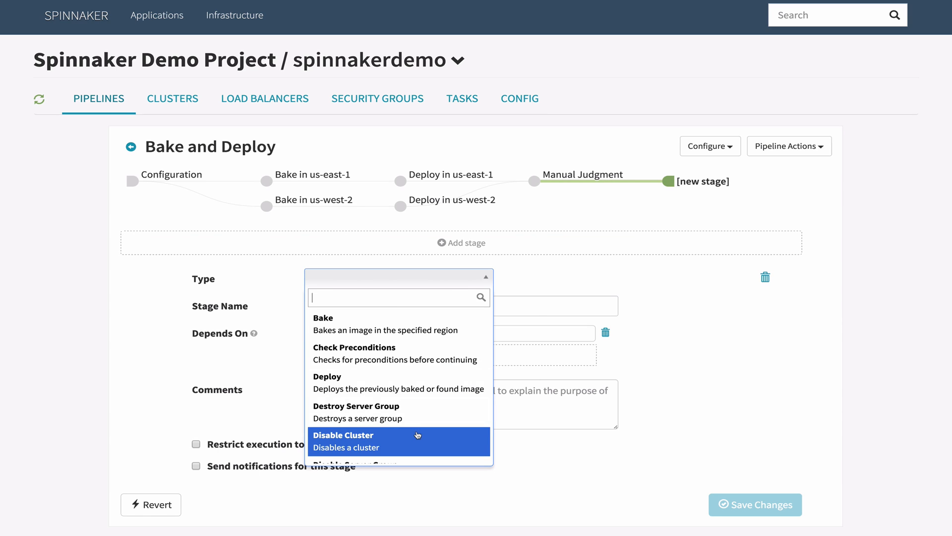
scroll(down, 3)
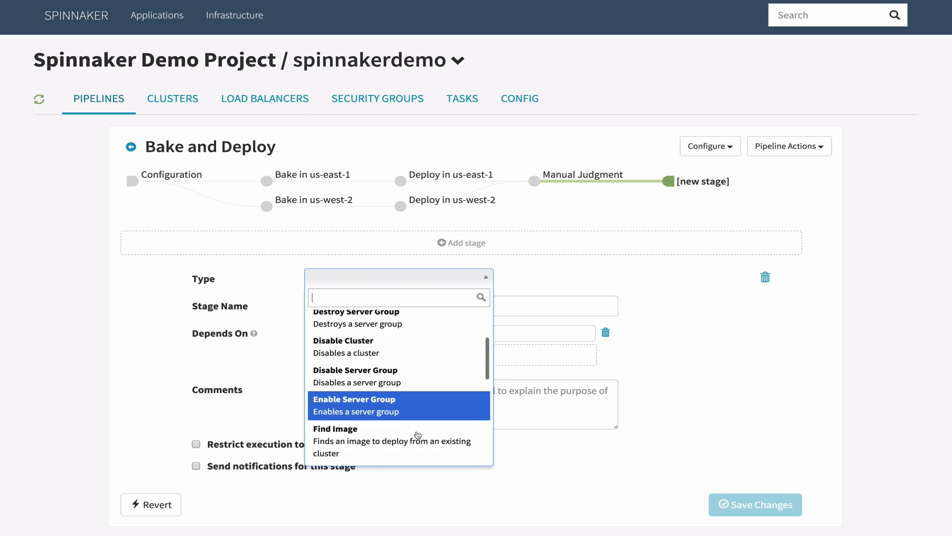
scroll(down, 3)
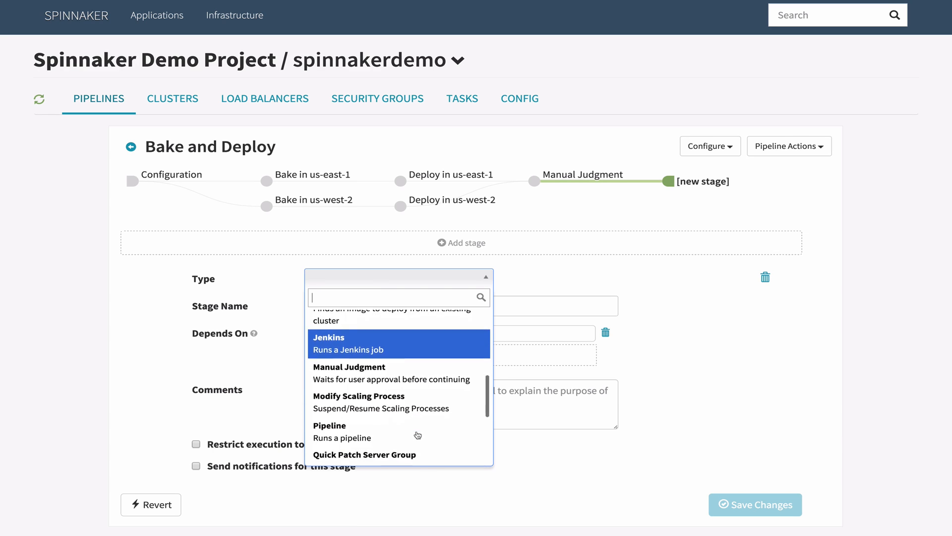
scroll(down, 3)
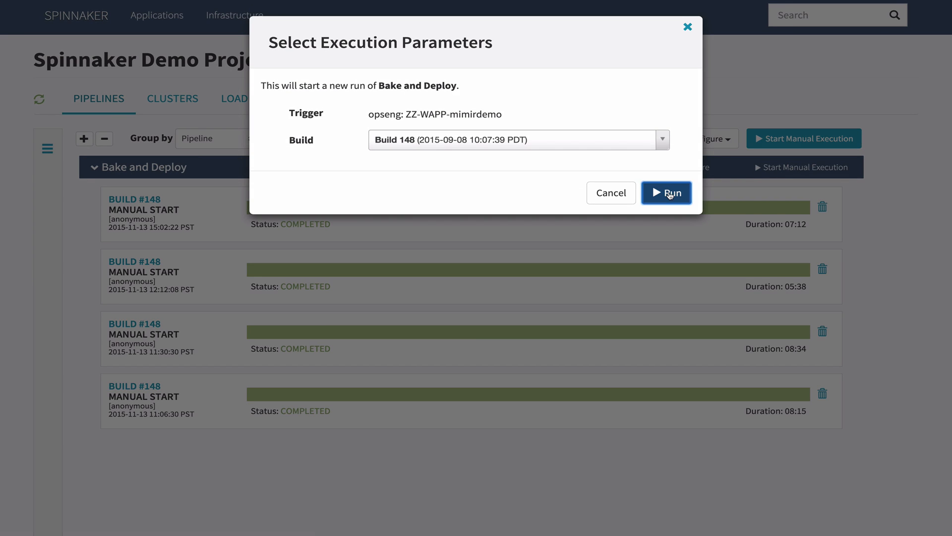
- Run the Bake and Deploy pipeline manually with Build 148 selected
click(665, 192)
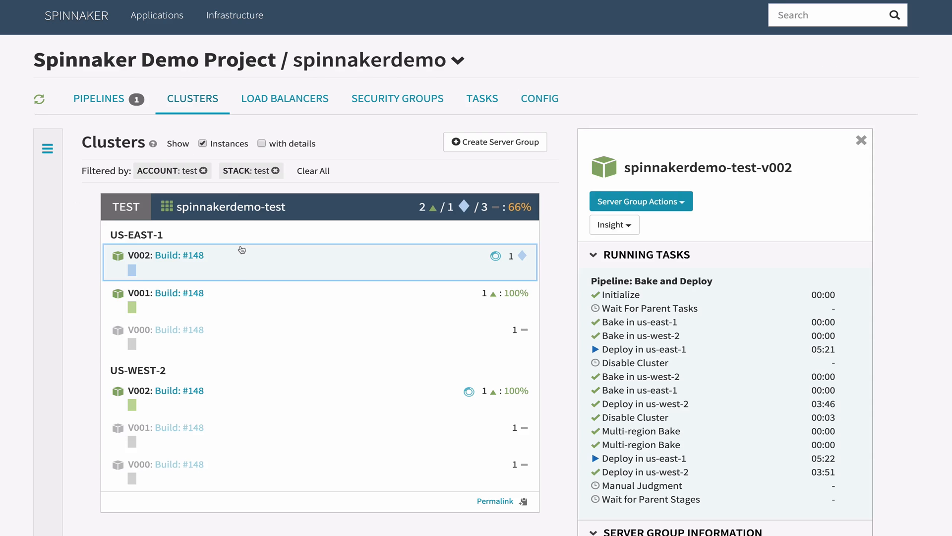
- Select server group V002 and show details of its instance i-b378d303
click(165, 293)
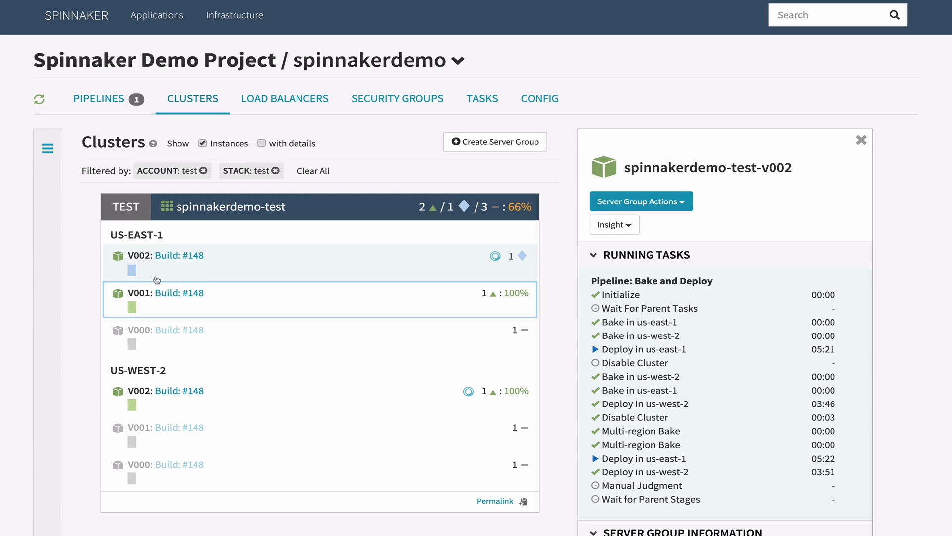
click(132, 271)
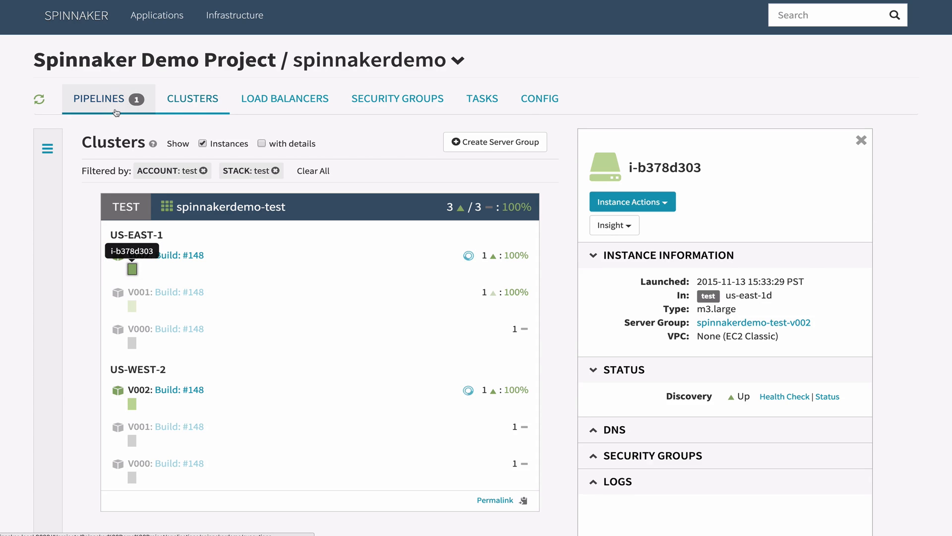
- Open the running Bake and Deploy execution and approve its Manual Judgment with Continue
click(99, 99)
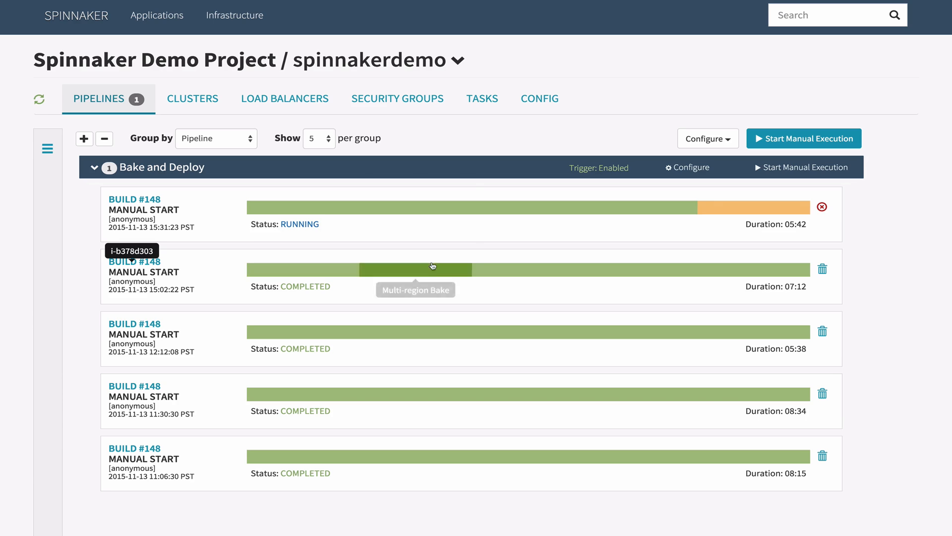
mouse_move(536, 207)
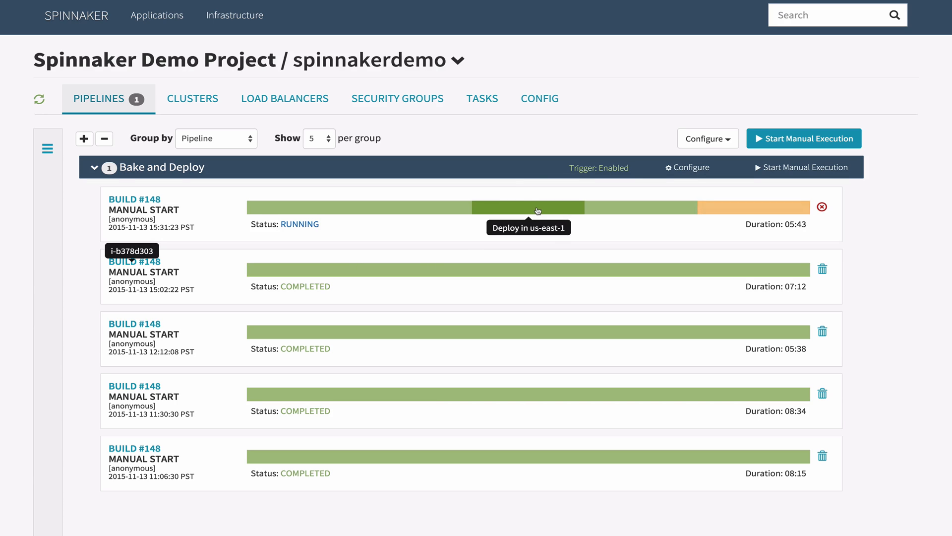
click(528, 207)
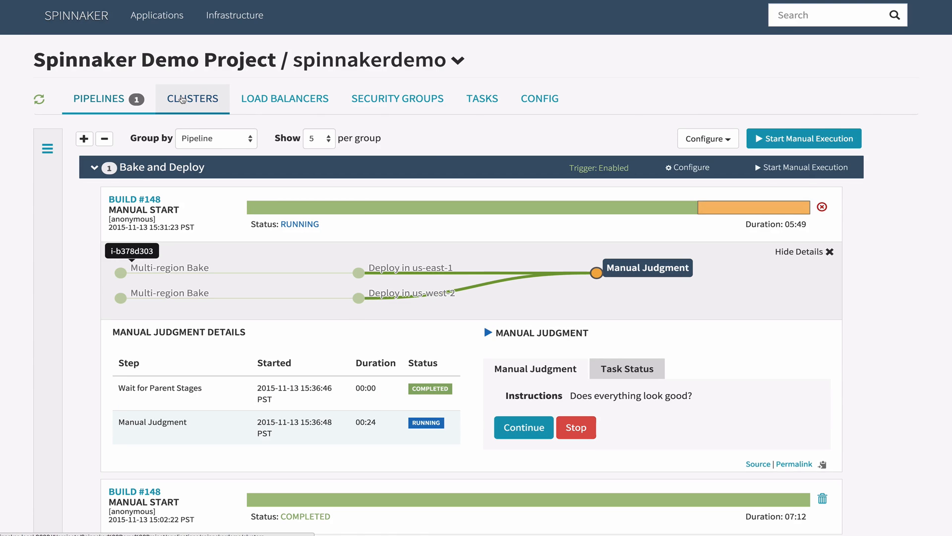
click(192, 98)
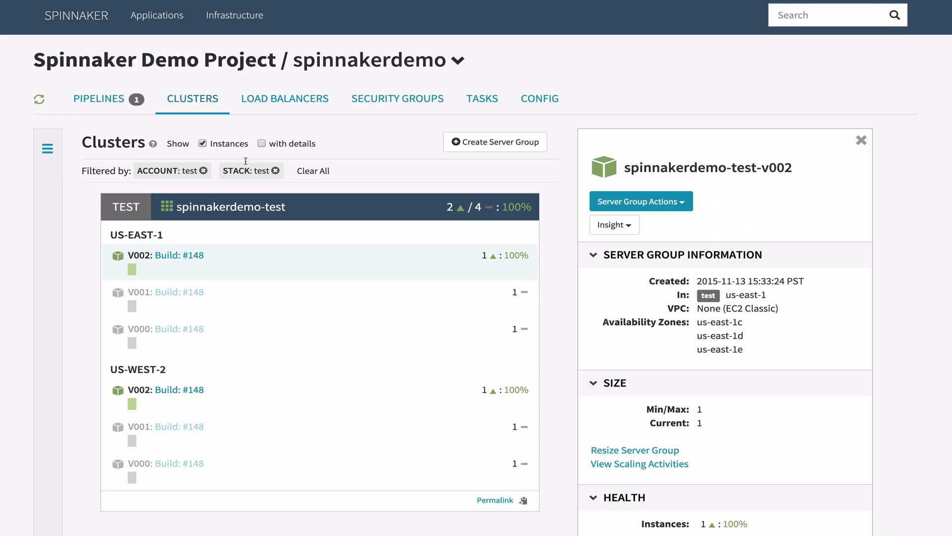
click(99, 99)
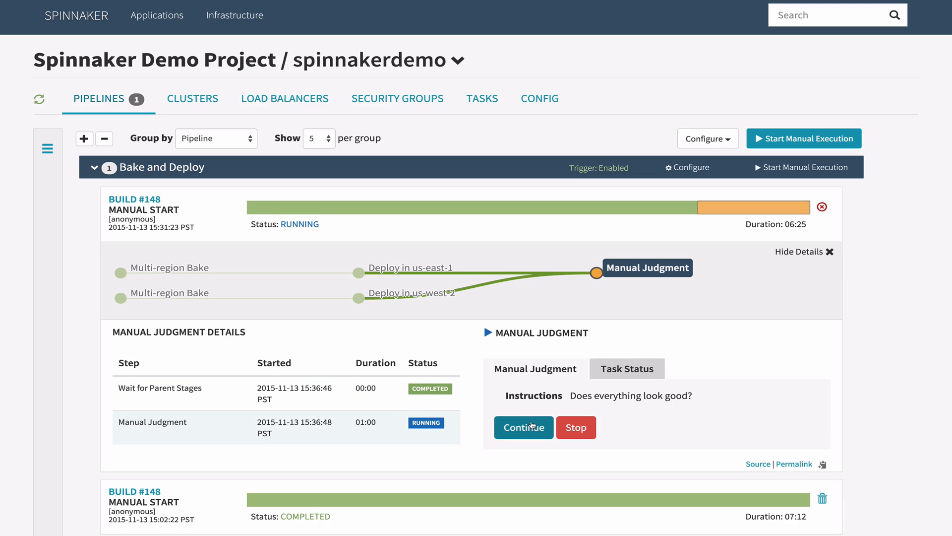
click(523, 427)
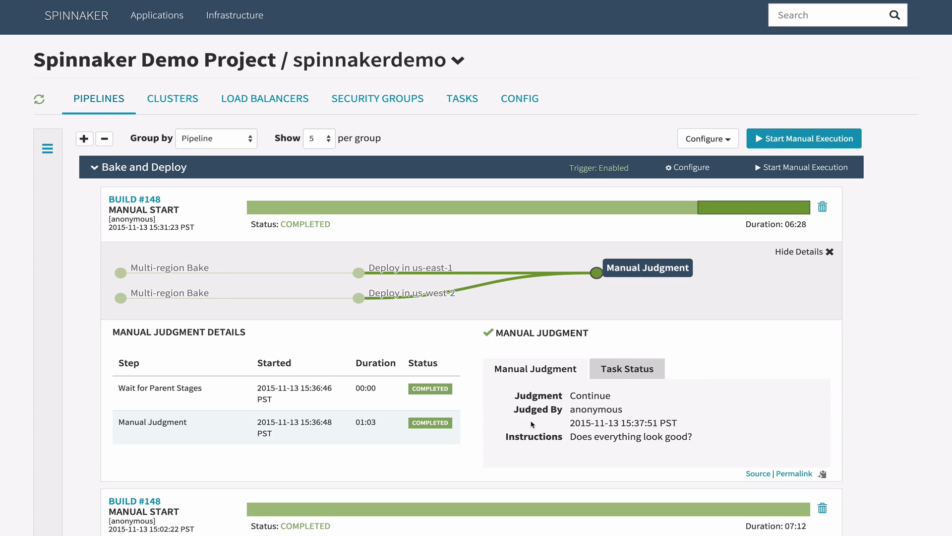